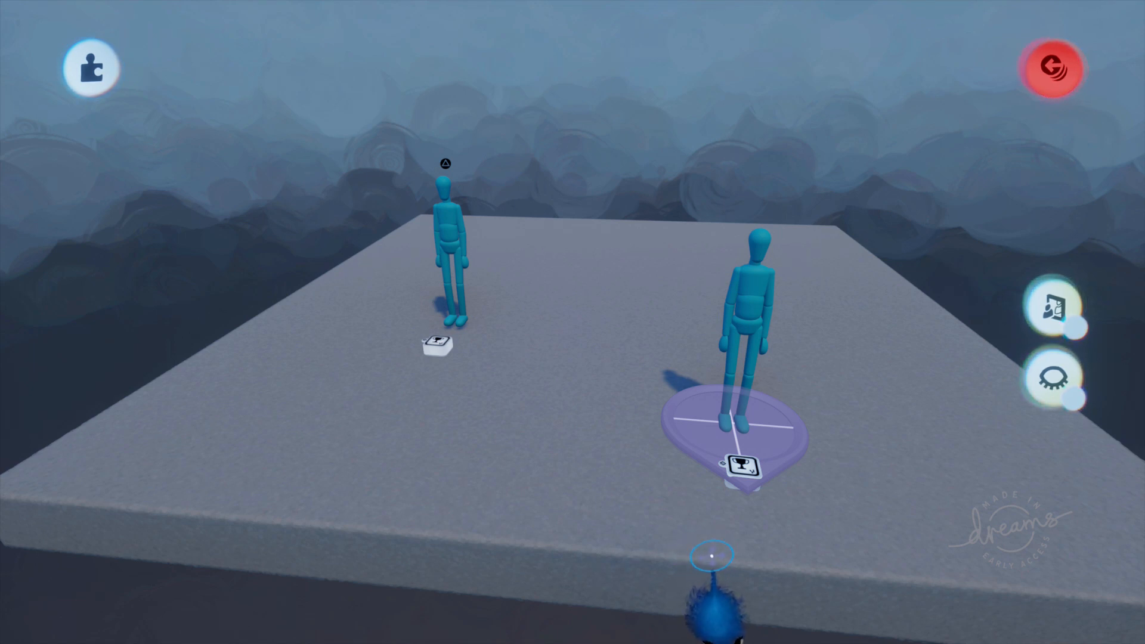
pyautogui.moveTo(722, 556)
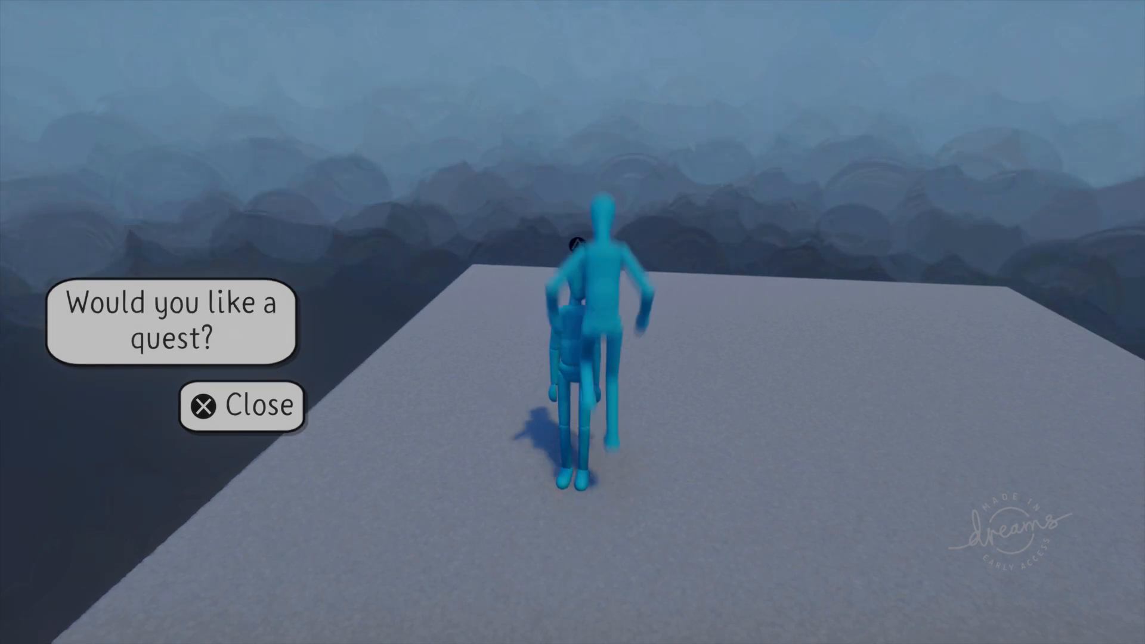
# Step: Dismiss the 'Would you like a quest?' prompt during the playtest
pyautogui.click(241, 405)
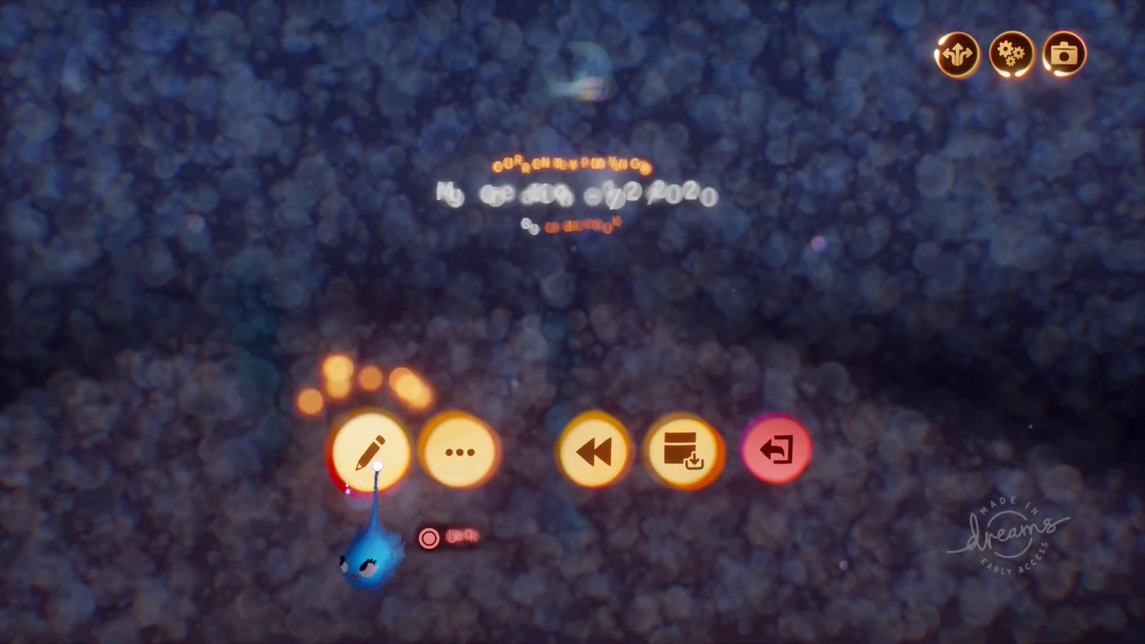
# Step: Return to edit mode and bring up the player puppet's Controller Logic chip
pyautogui.click(375, 450)
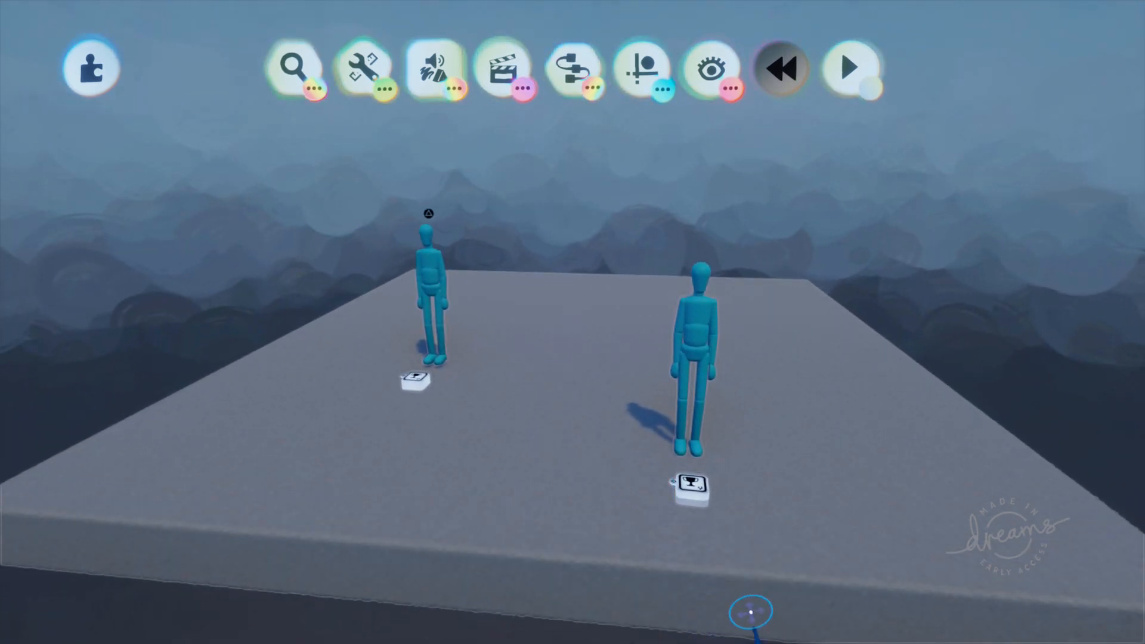
pyautogui.click(692, 485)
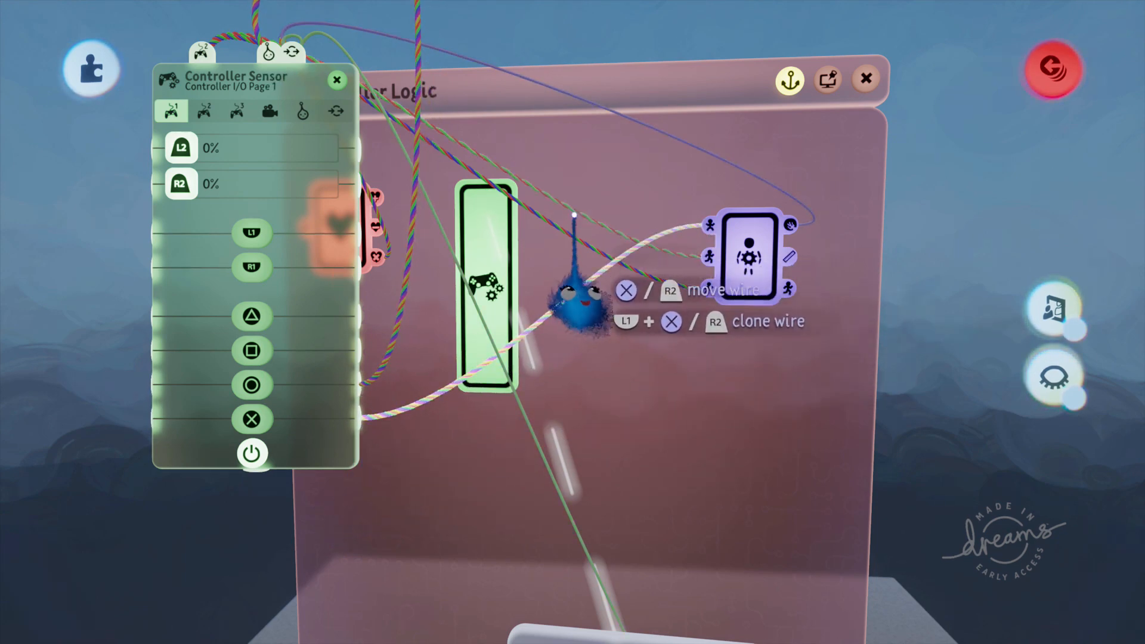
# Step: Add a Wireless Transmitter from Gadgets > Logic to the quest-giver's Puppet Logic
pyautogui.click(336, 78)
pyautogui.write('No c')
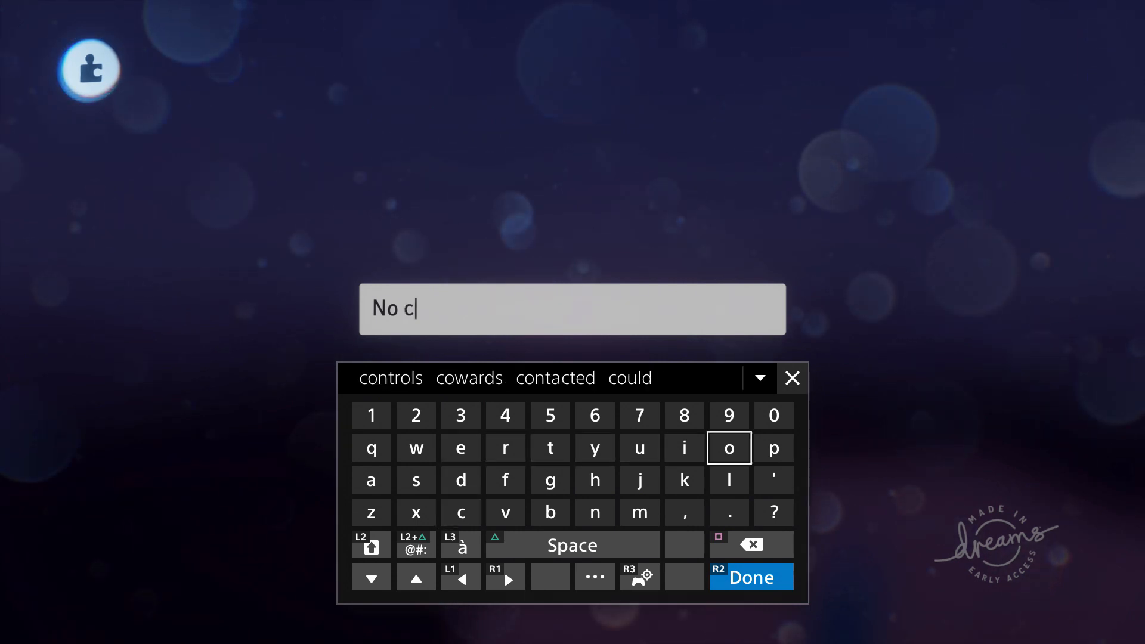
# Step: Finish the name 'No controls' and wire the Dialogue Text Displayer output into the transmitter
pyautogui.write('ontrols')
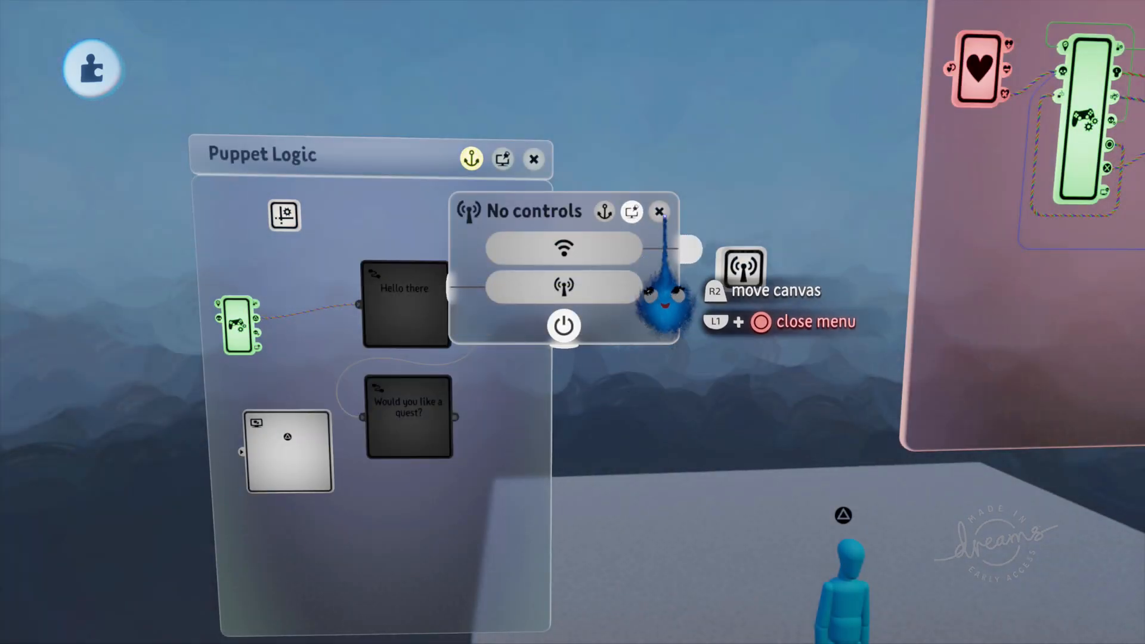
pyautogui.click(658, 211)
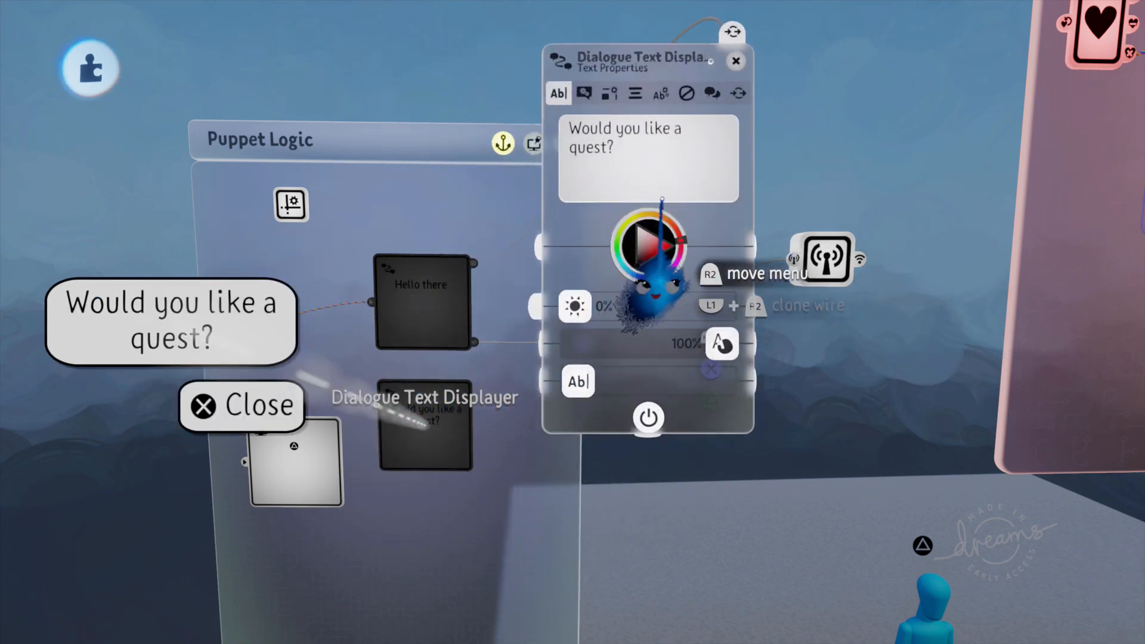
pyautogui.click(736, 93)
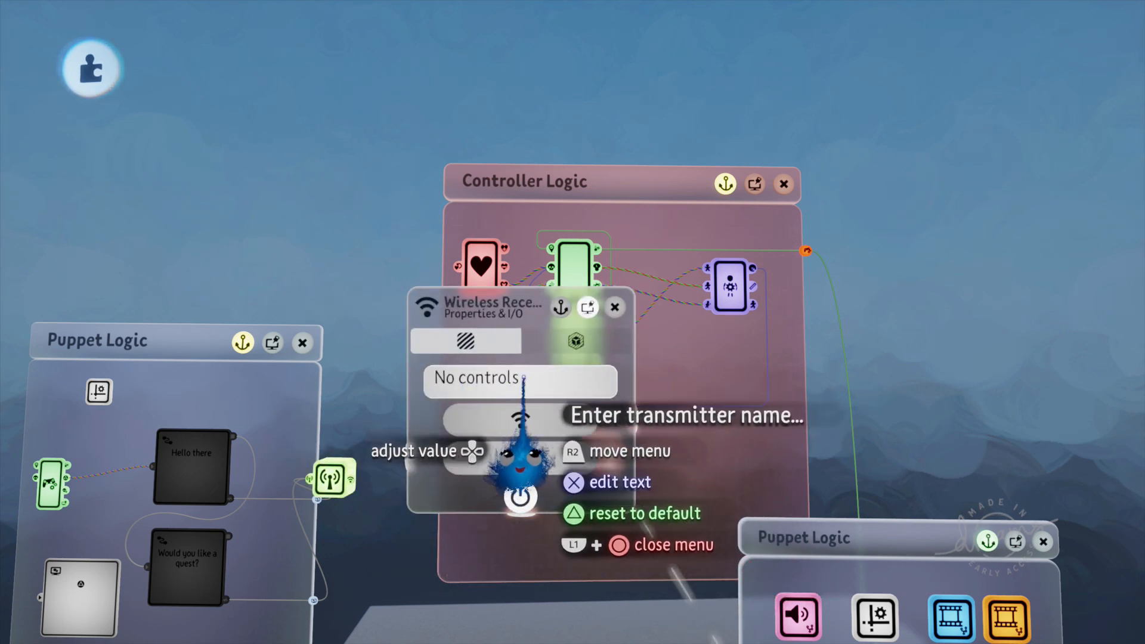
# Step: Tune the new Wireless Receiver to the 'No controls' transmitter
pyautogui.click(575, 341)
pyautogui.write('No jump')
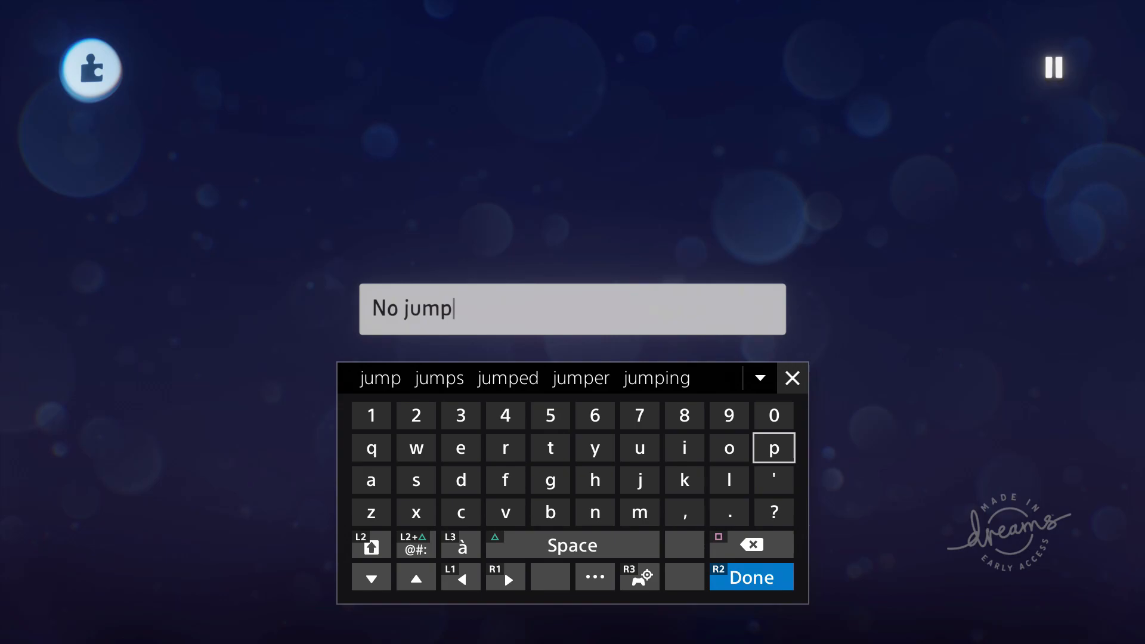
# Step: Confirm 'No jump' as the second wireless gadget's name
pyautogui.click(750, 577)
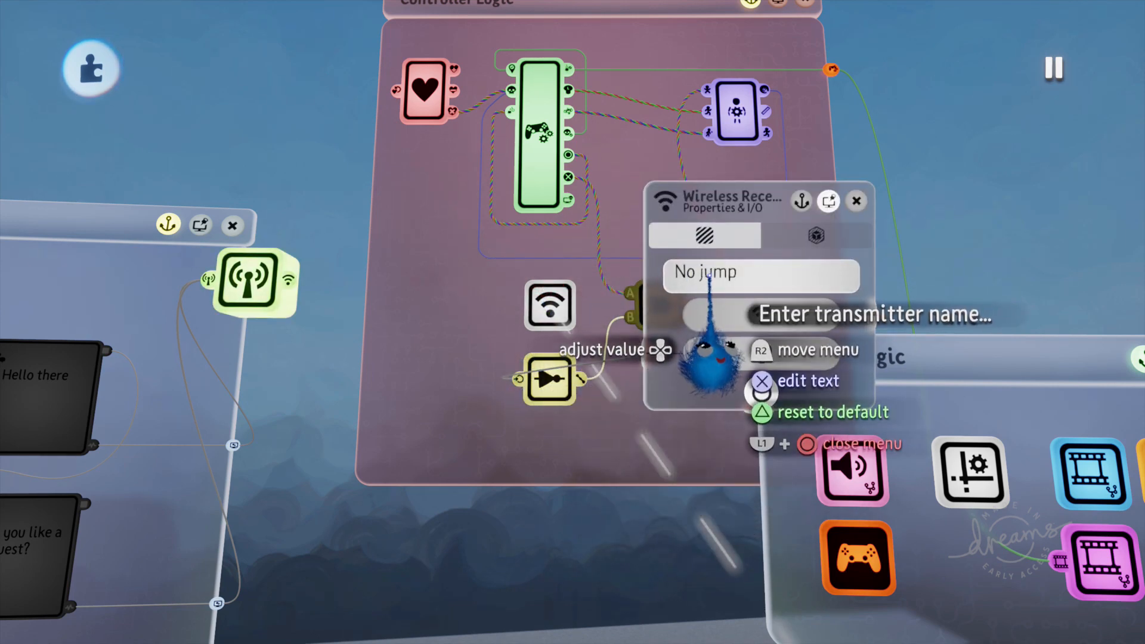
# Step: Check the No jump receiver's 2.2 m Zone Size and close its tweak menu
pyautogui.click(815, 235)
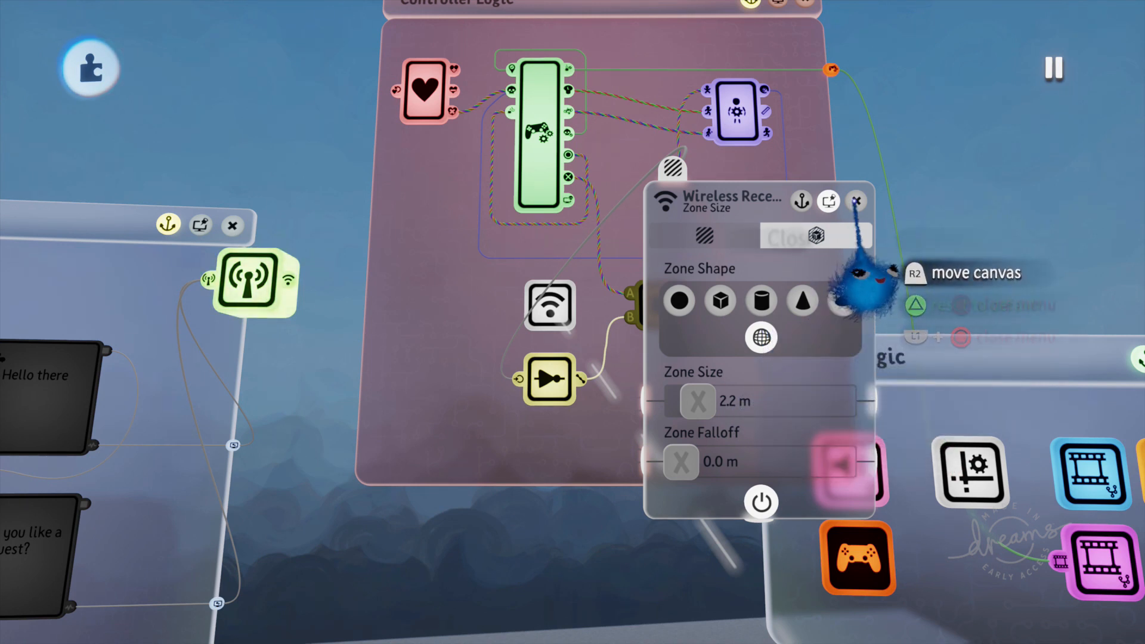
pyautogui.click(857, 202)
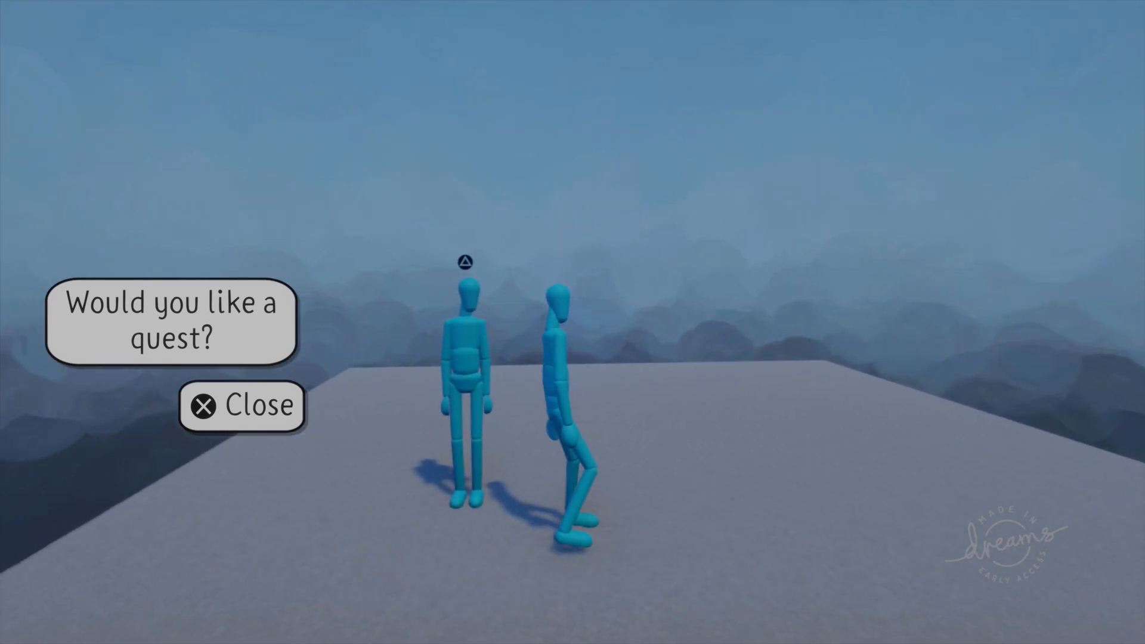
# Step: Dismiss the quest dialogue after confirming the player cannot jump while it shows
pyautogui.click(241, 406)
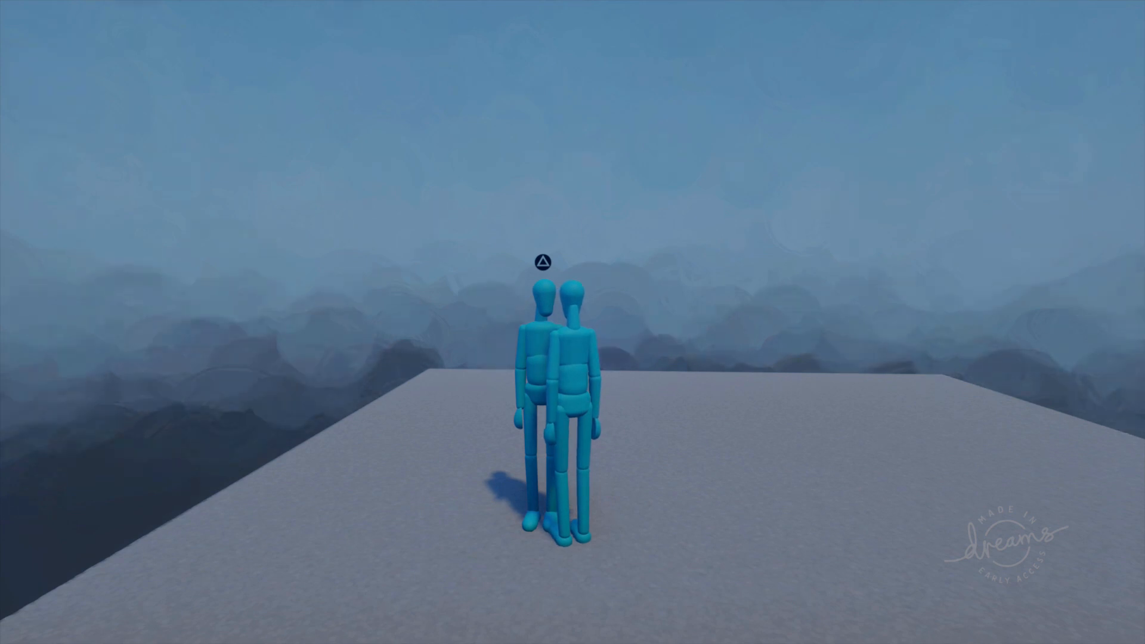